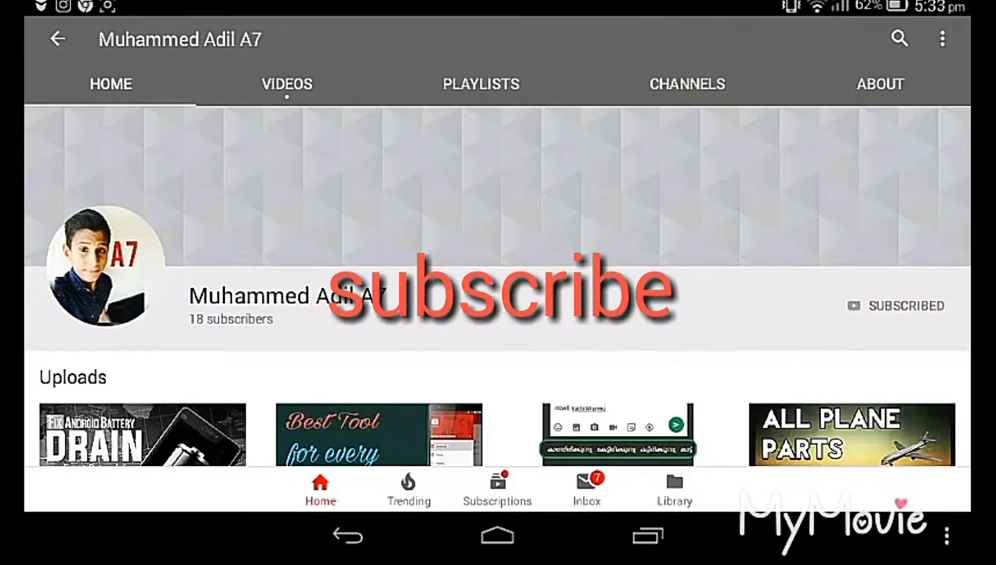
Step: Cancel the Lucky Patcher install prompt and launch APK Editor from the home screen
left_click(941, 305)
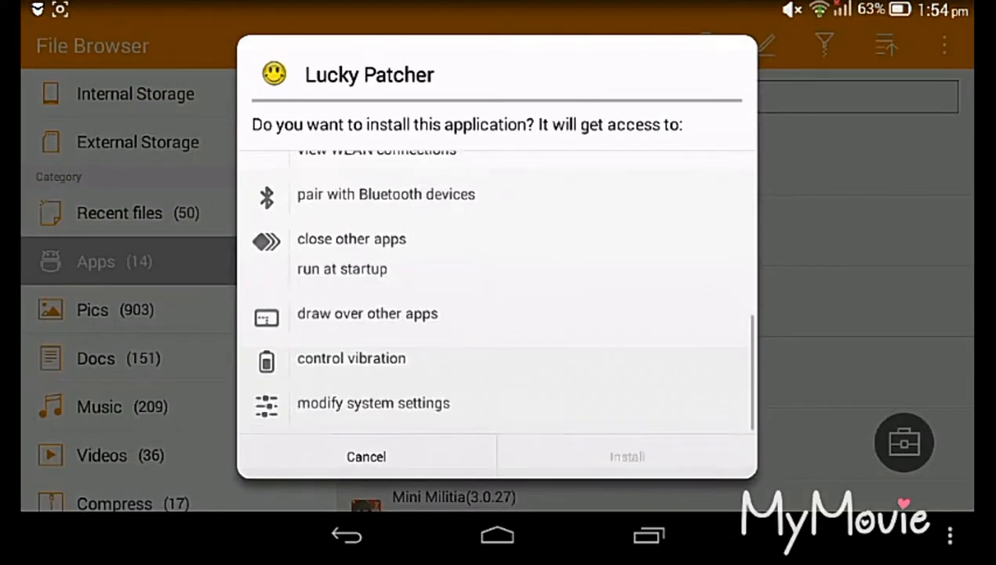
left_click(627, 455)
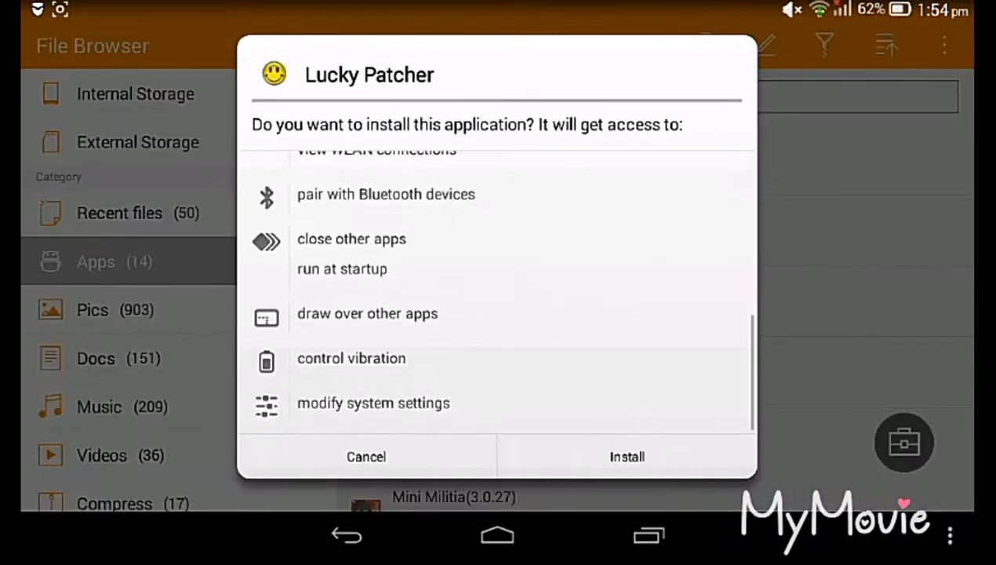
left_click(627, 456)
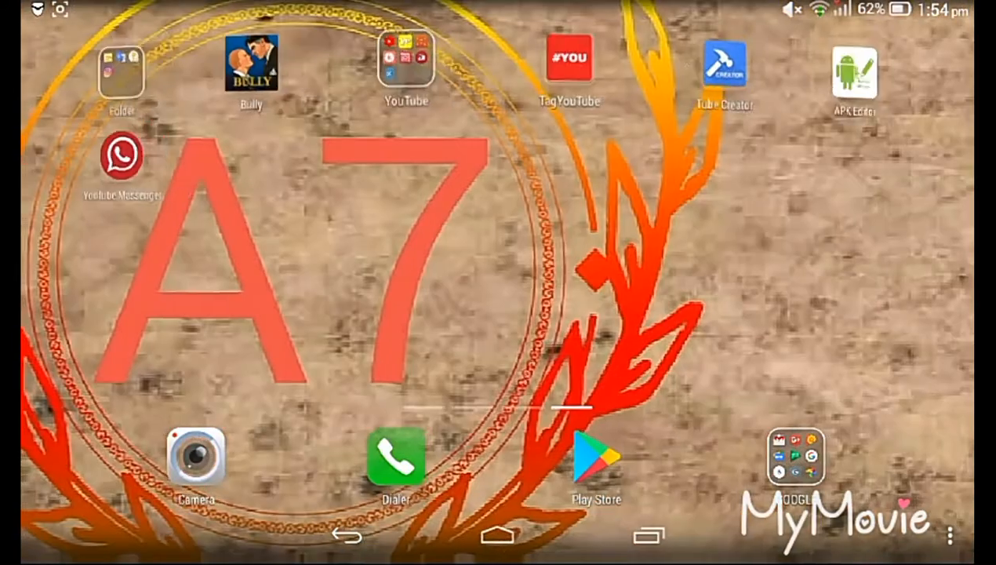
left_click(853, 71)
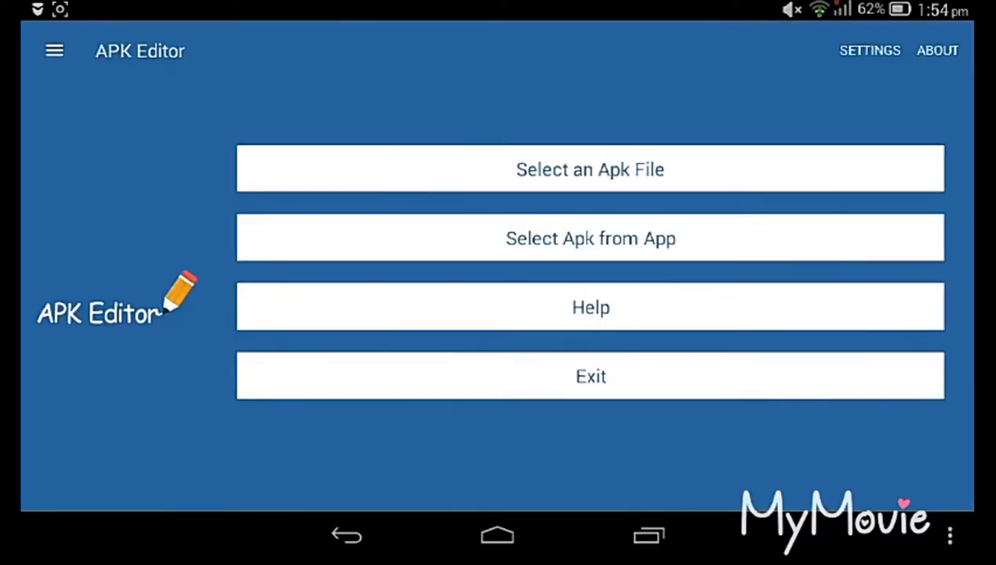
Step: Browse storage to the folder holding the Lucky Patcher APK and load it for editing
left_click(590, 169)
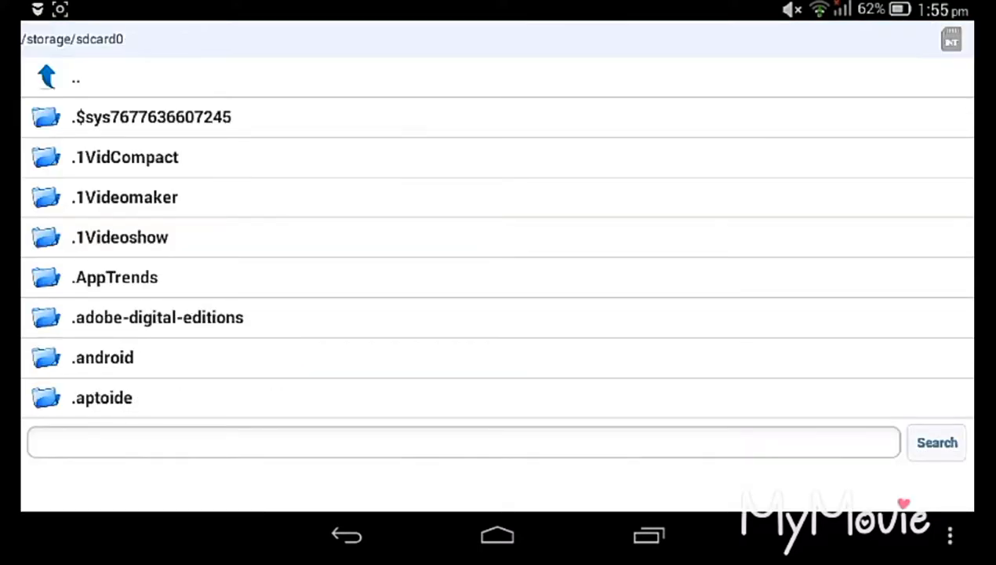
scroll("down", 3)
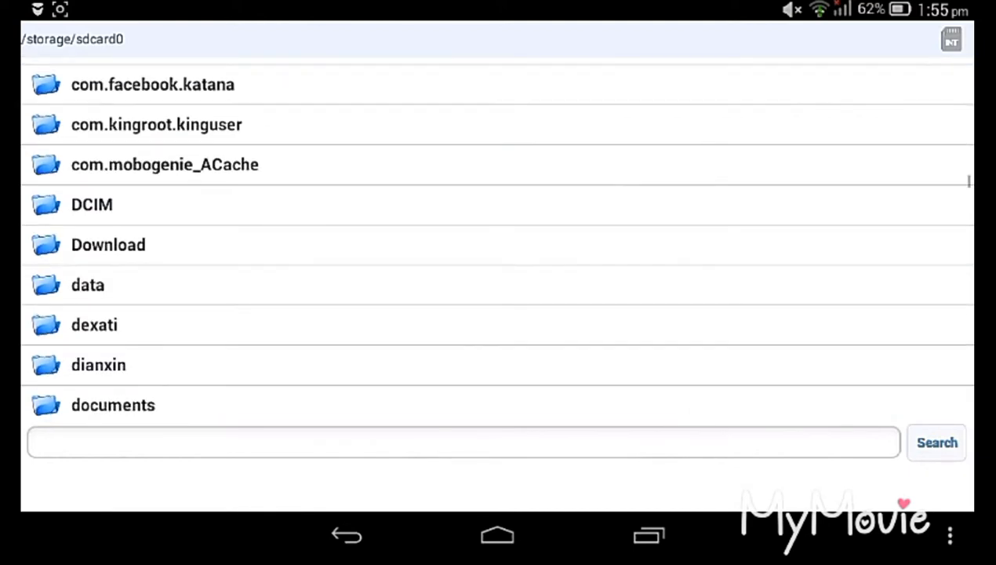
left_click(106, 245)
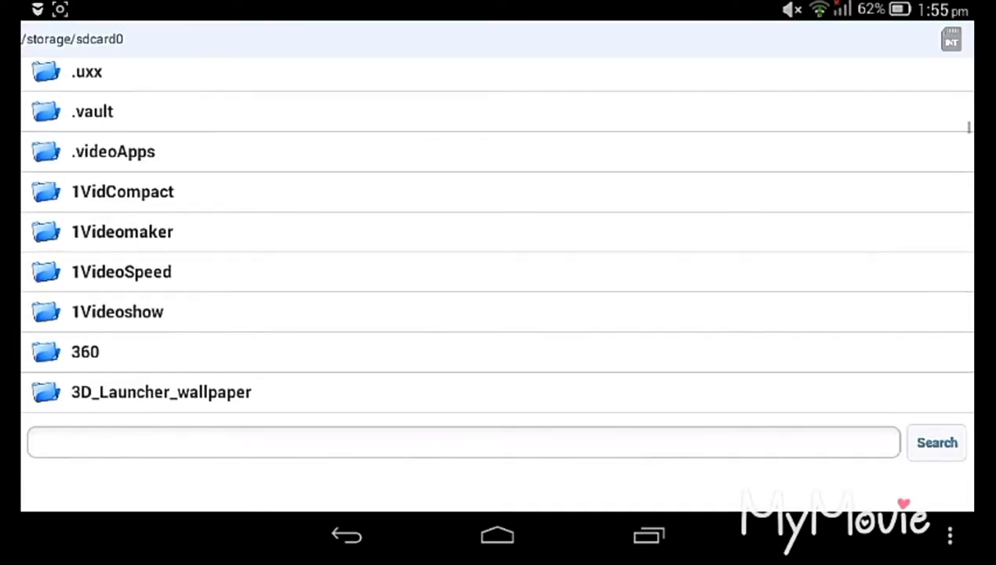
scroll("down", 3)
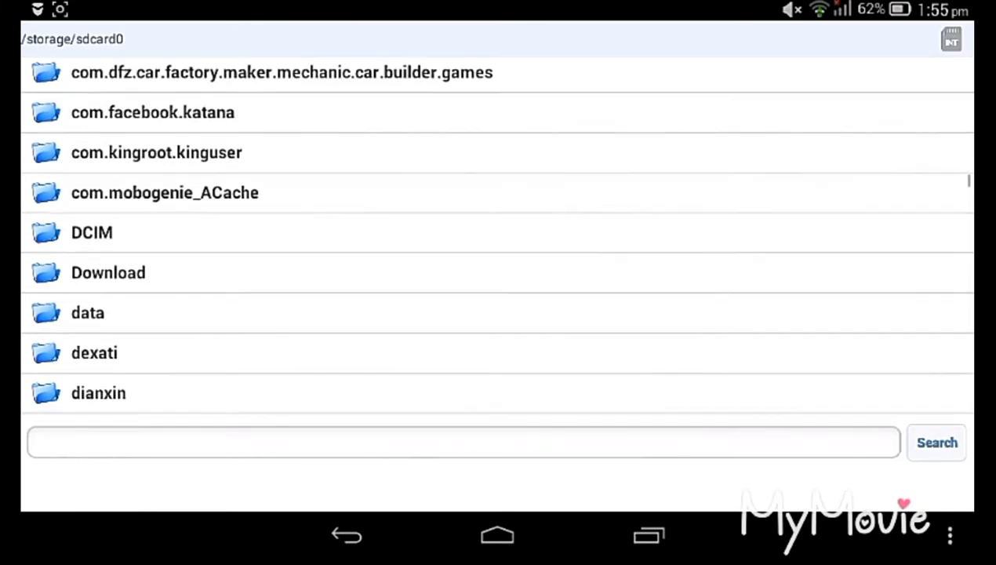
left_click(109, 273)
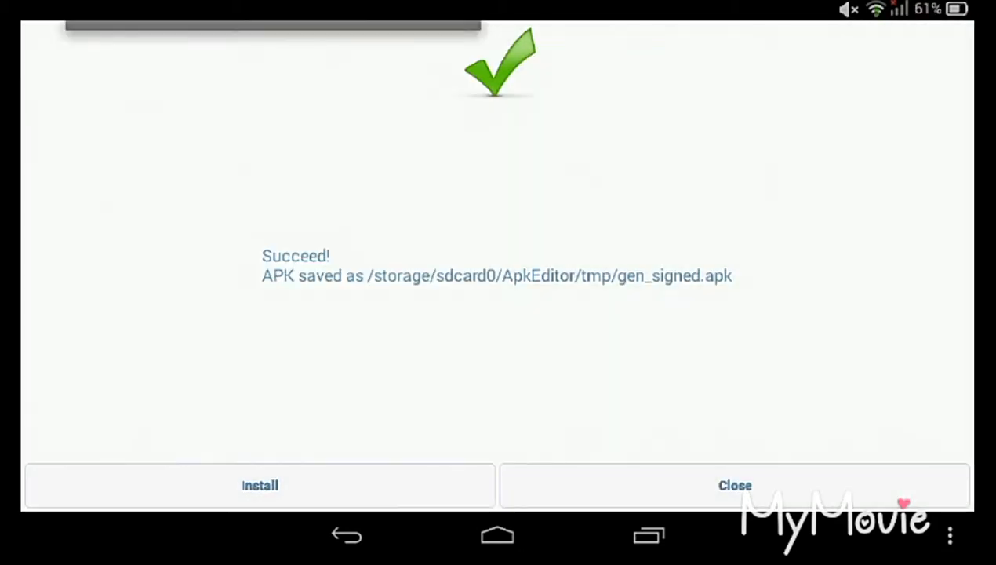
Step: Install the rebuilt gen_signed.apk and confirm installing Lucky Patcher
left_click(261, 485)
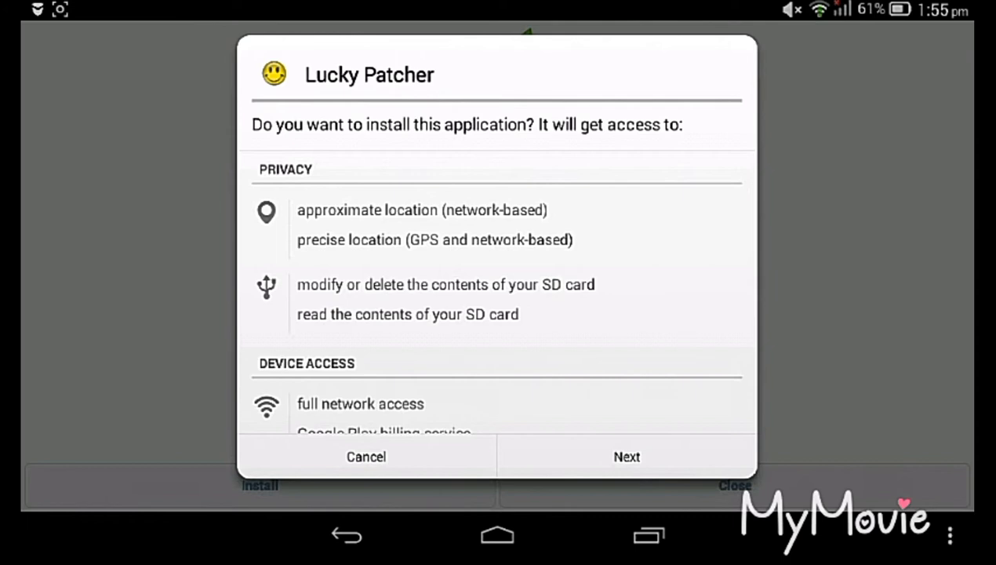
left_click(627, 456)
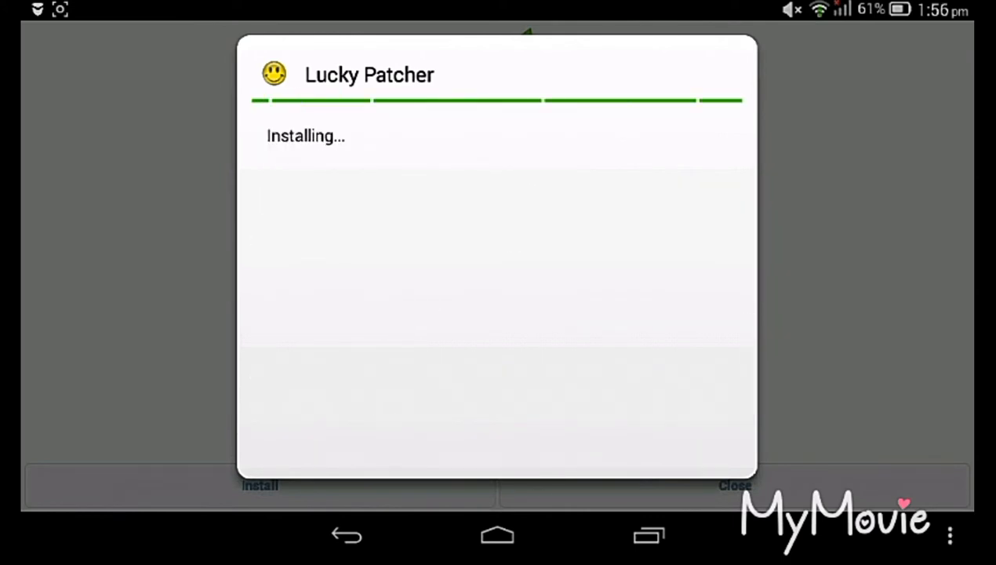